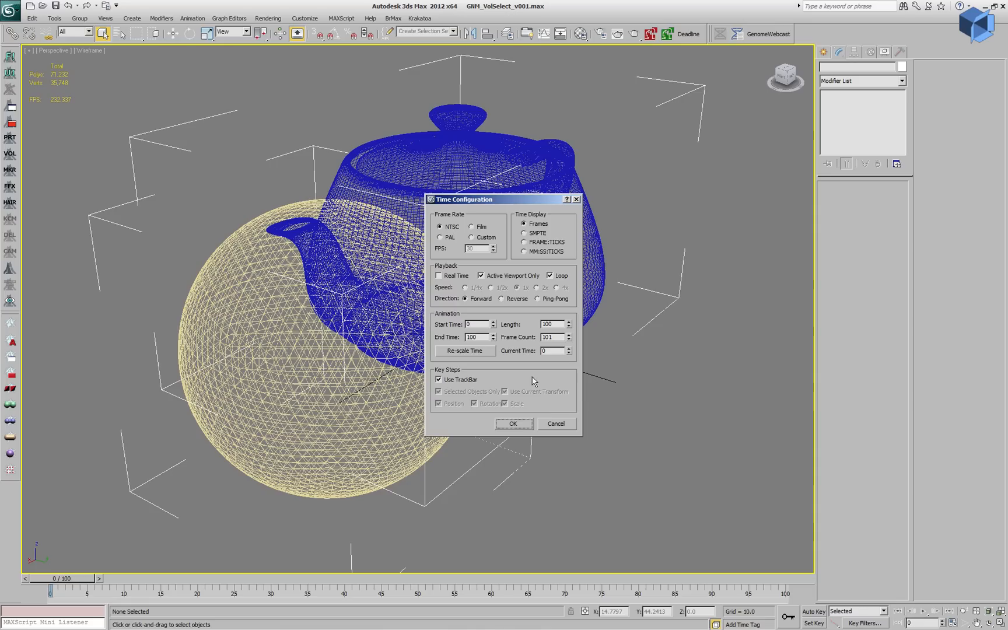
Confirm the Time Configuration dialog and scrub the timeline to watch the geosphere pass through the teapot
click(513, 423)
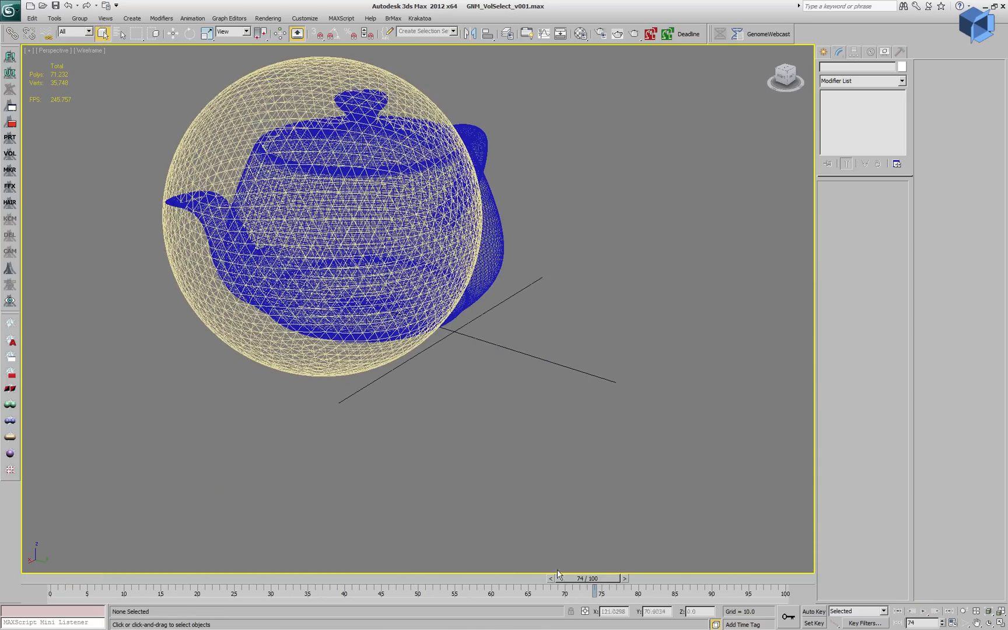
drag(578, 577, 26, 577)
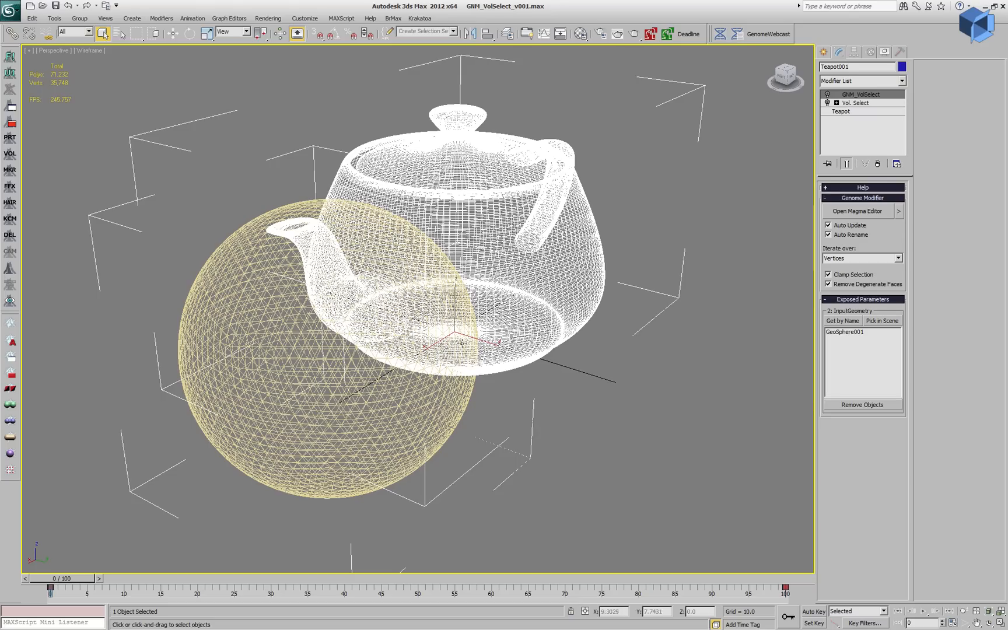
Select the teapot to show its GNM_VolSelect stack with GeoSphere001 as input geometry
click(840, 112)
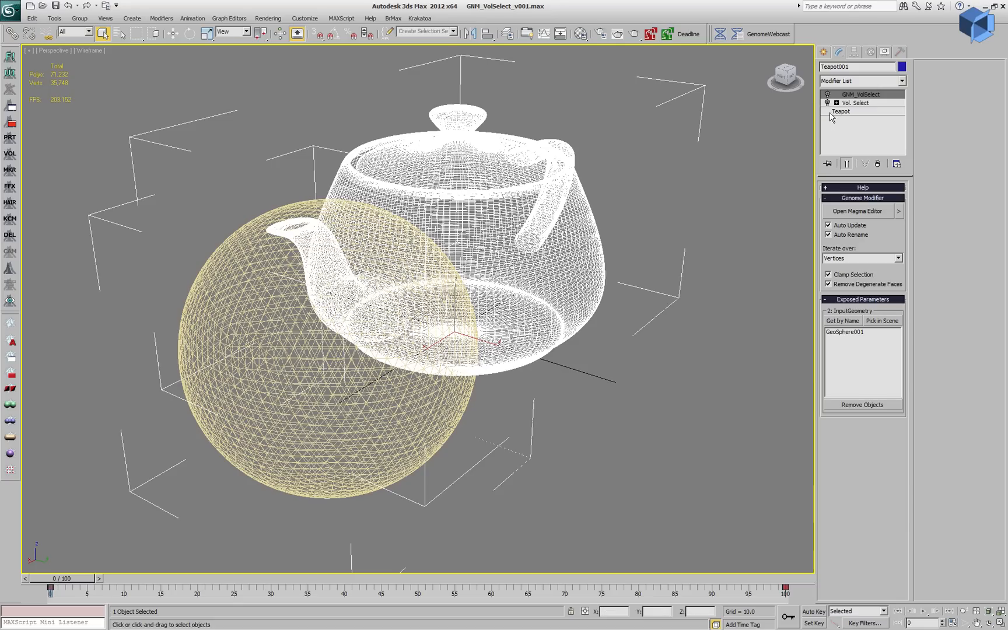
Show the Vol. Select result, deselect, then reselect the teapot with GNM_VolSelect active
click(856, 102)
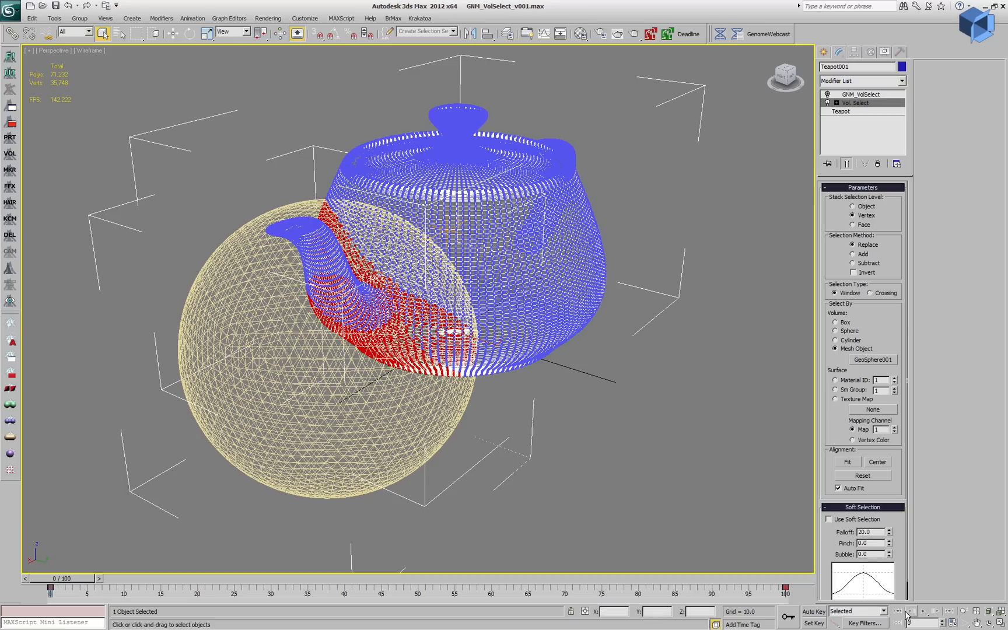
click(925, 620)
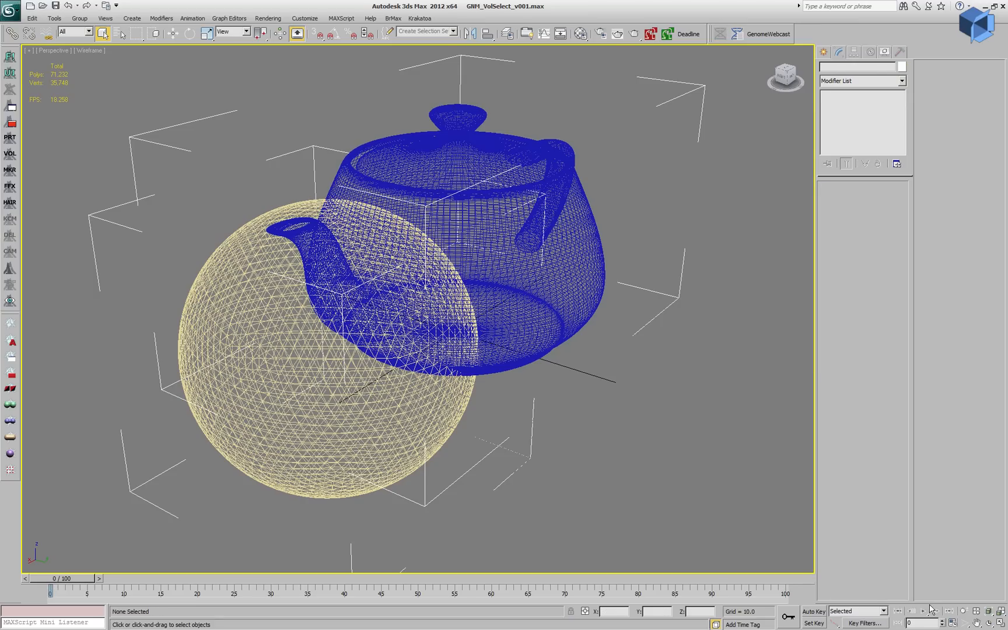
click(925, 610)
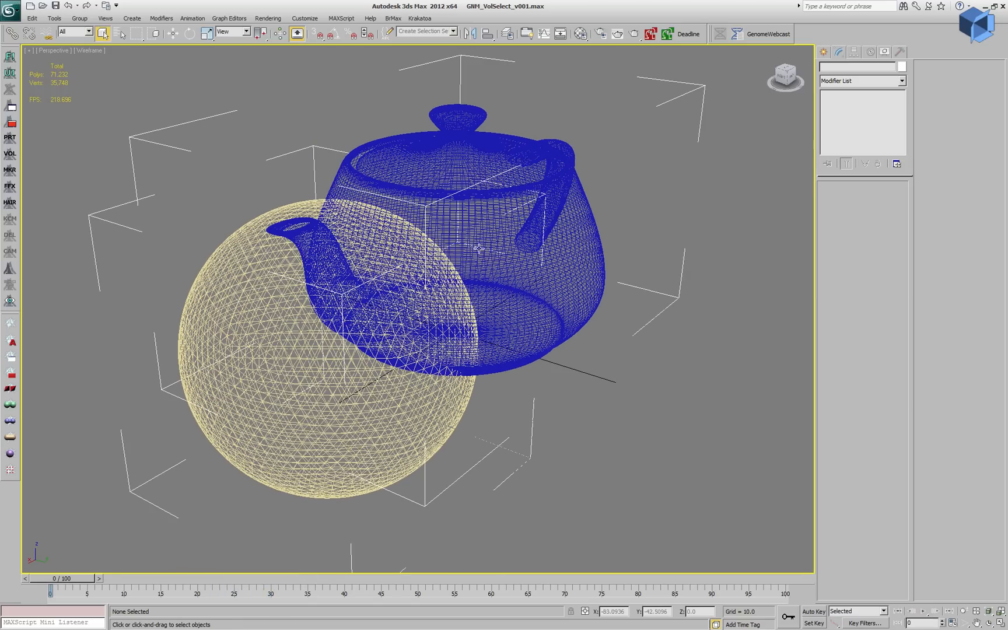
click(476, 249)
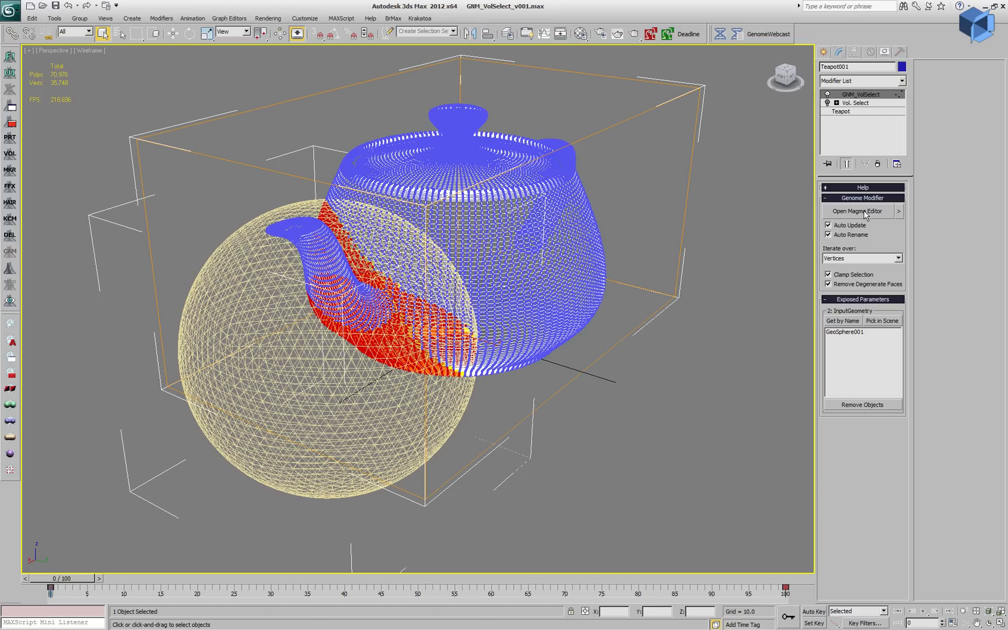
click(858, 211)
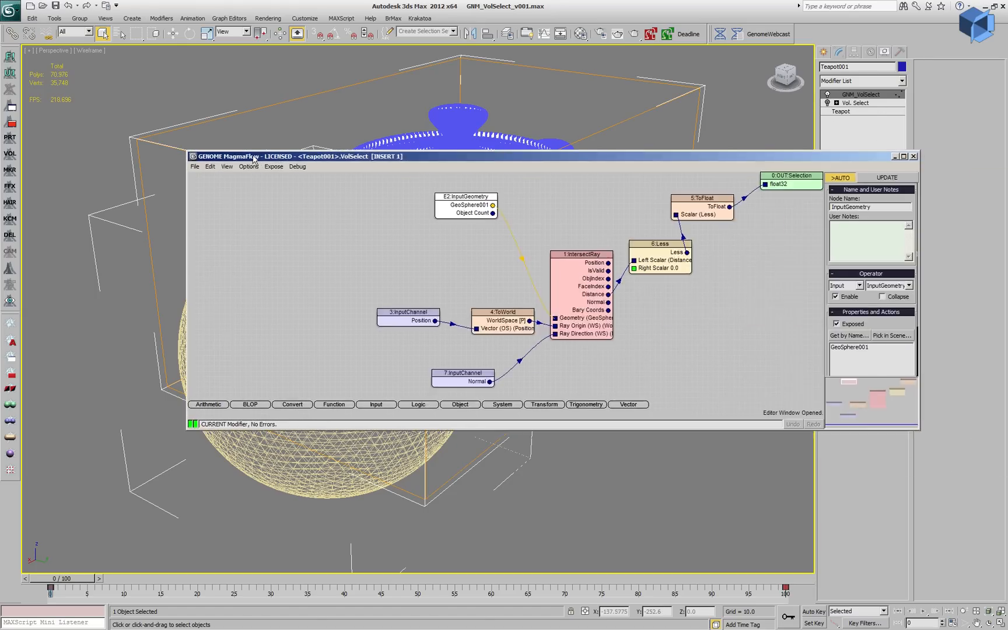
drag(257, 156, 216, 150)
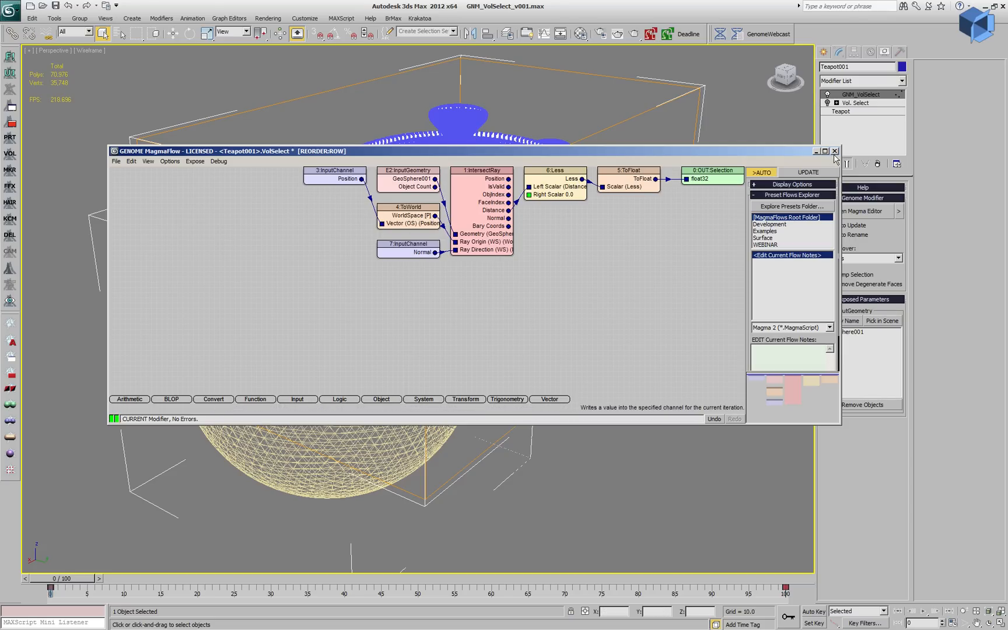
click(835, 151)
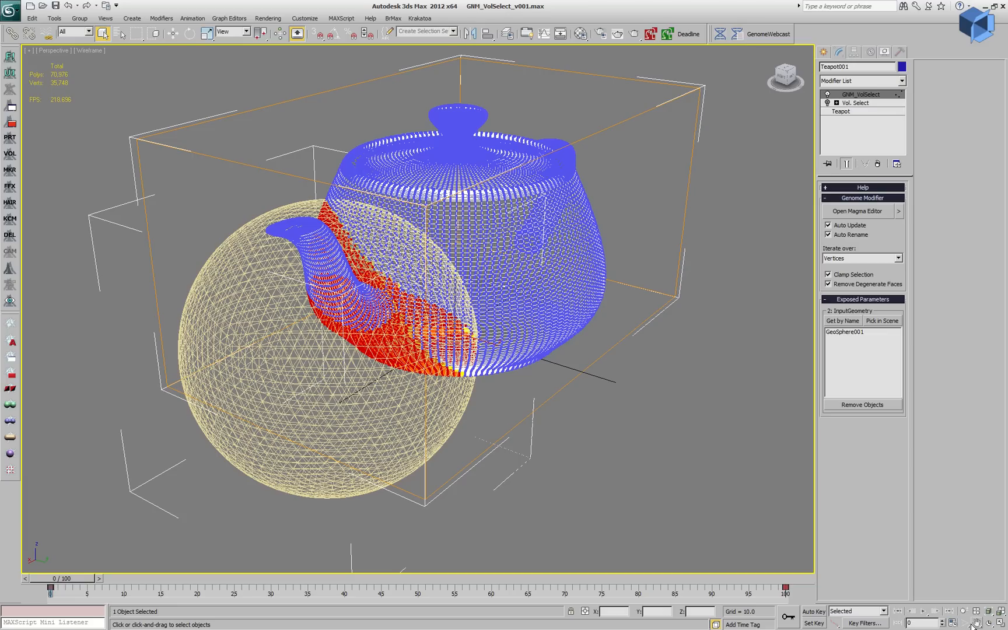
Deselect everything and start animation playback of the geosphere crossing the teapot
click(925, 610)
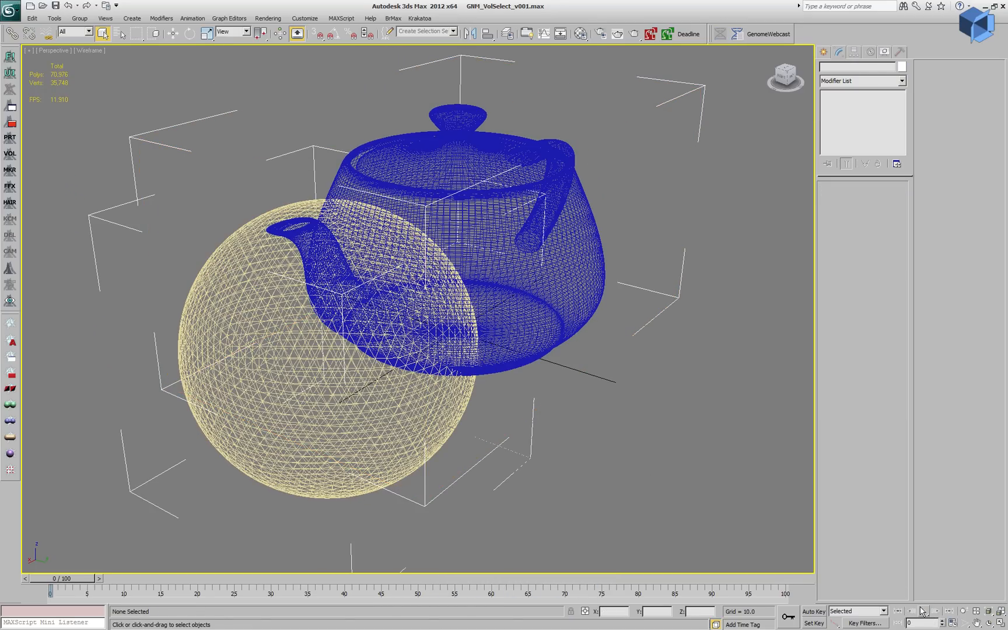
click(924, 607)
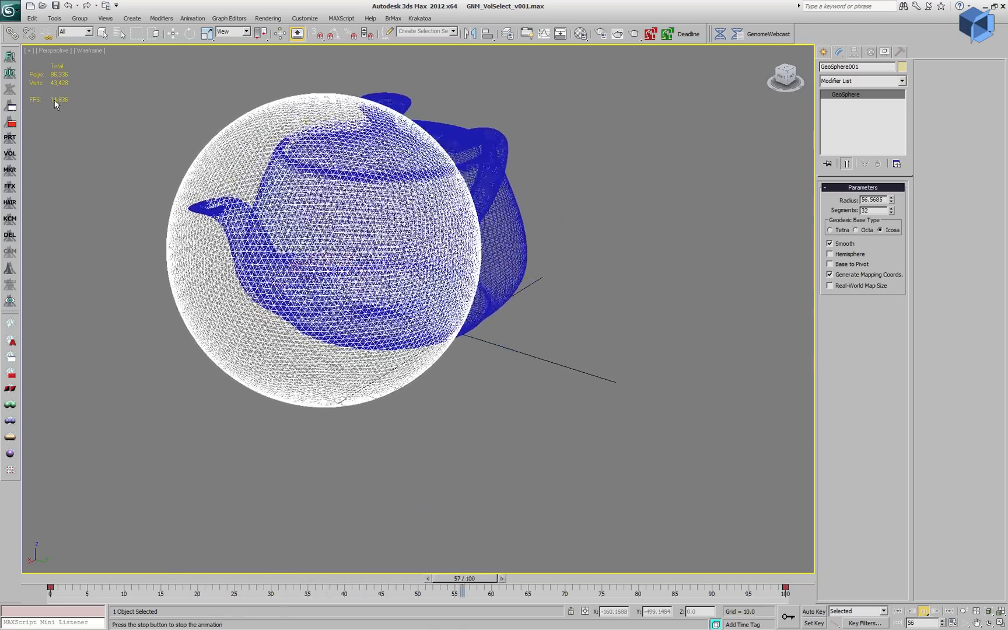
Raise the geosphere Segments spinner, reselect the teapot and replay its denser red selection
drag(459, 586, 604, 587)
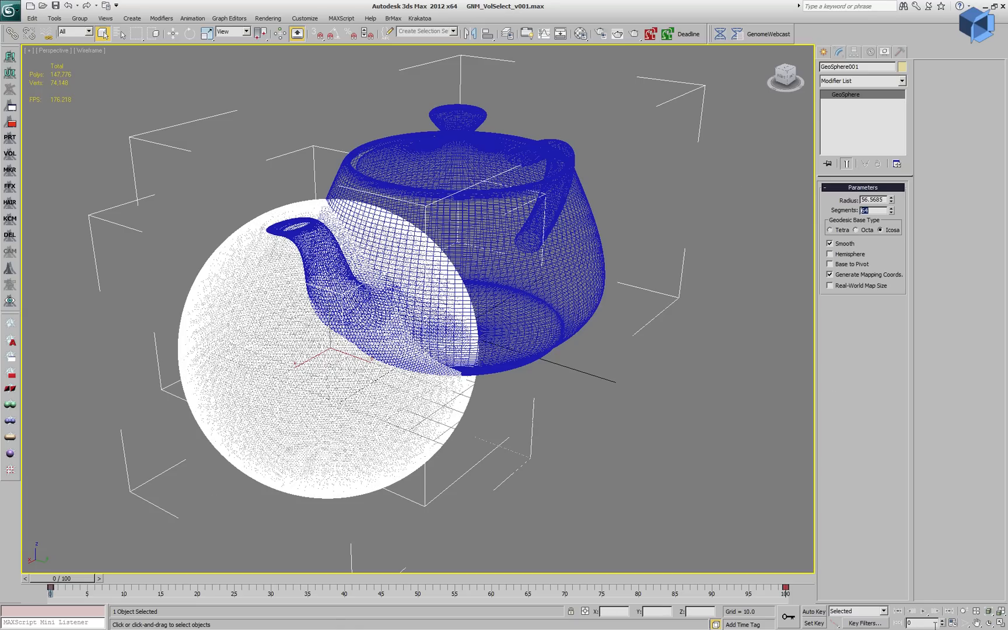
click(925, 606)
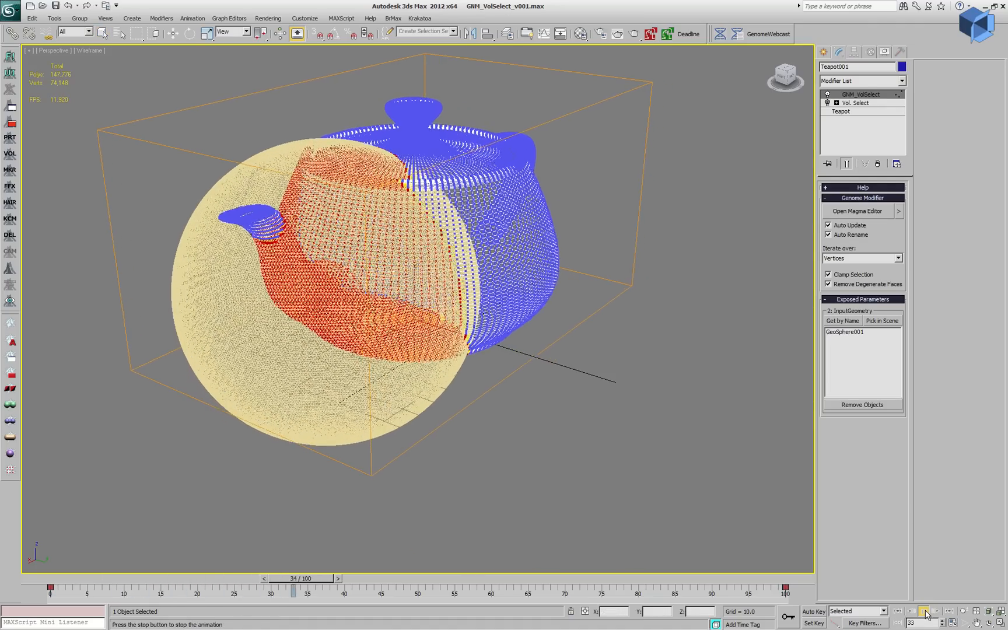
drag(293, 593, 151, 577)
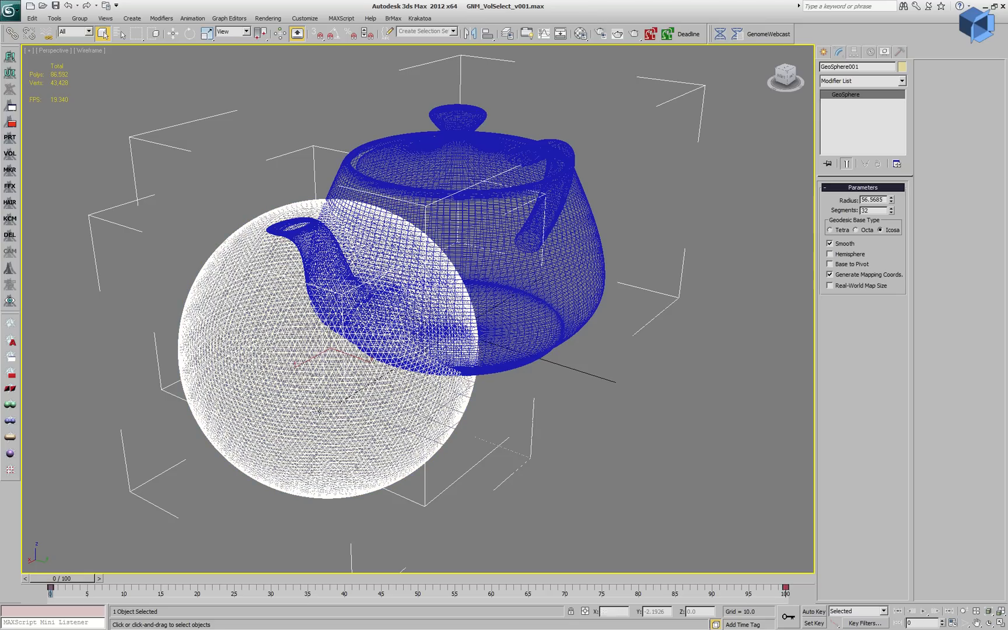
Adjust the geosphere Segments again, deselect, and step the timeline back to frame 0
click(875, 210)
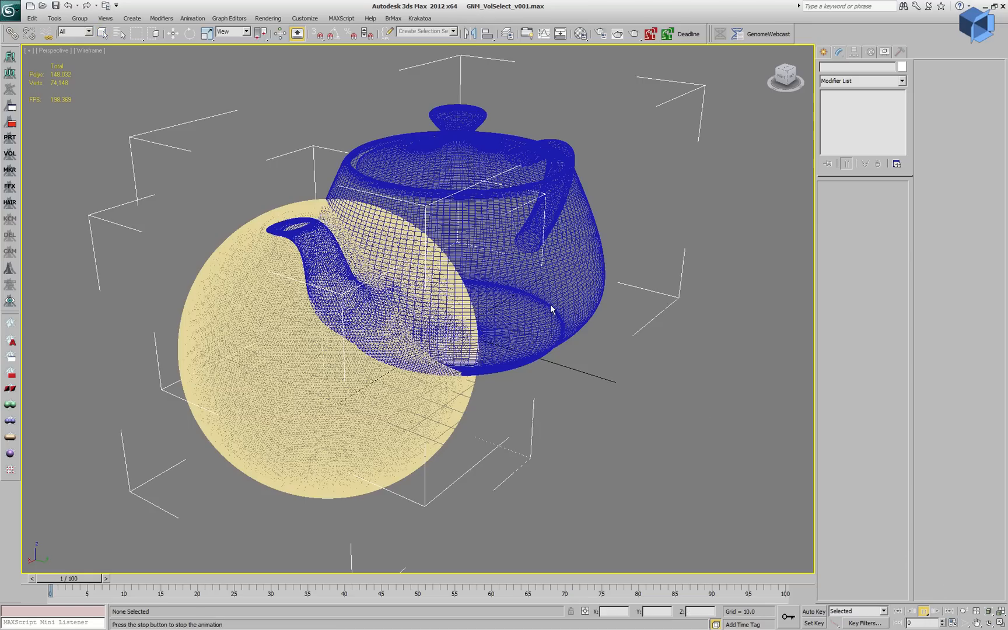
click(111, 579)
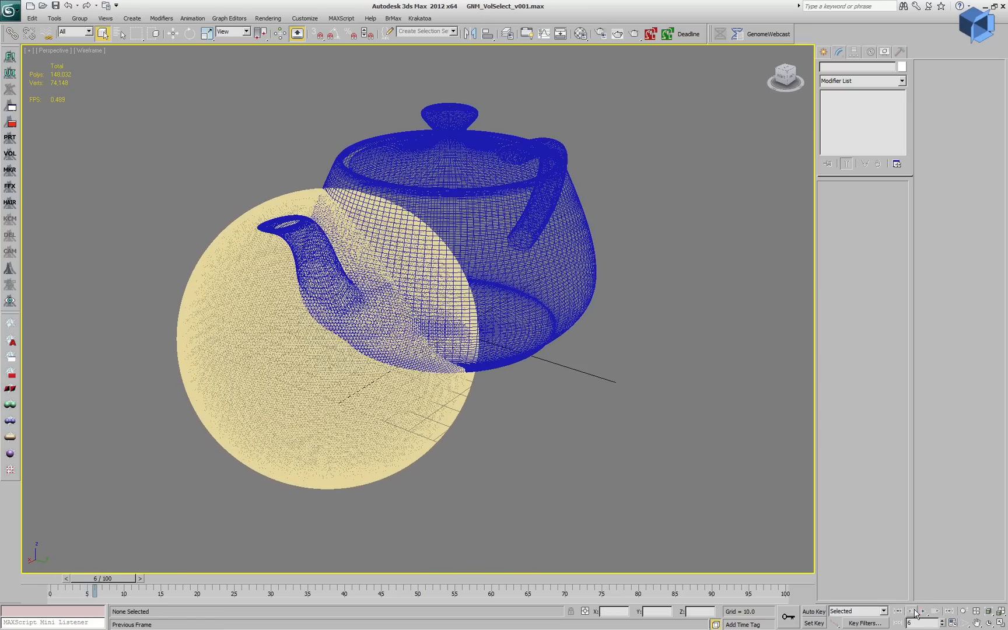
drag(94, 588, 26, 587)
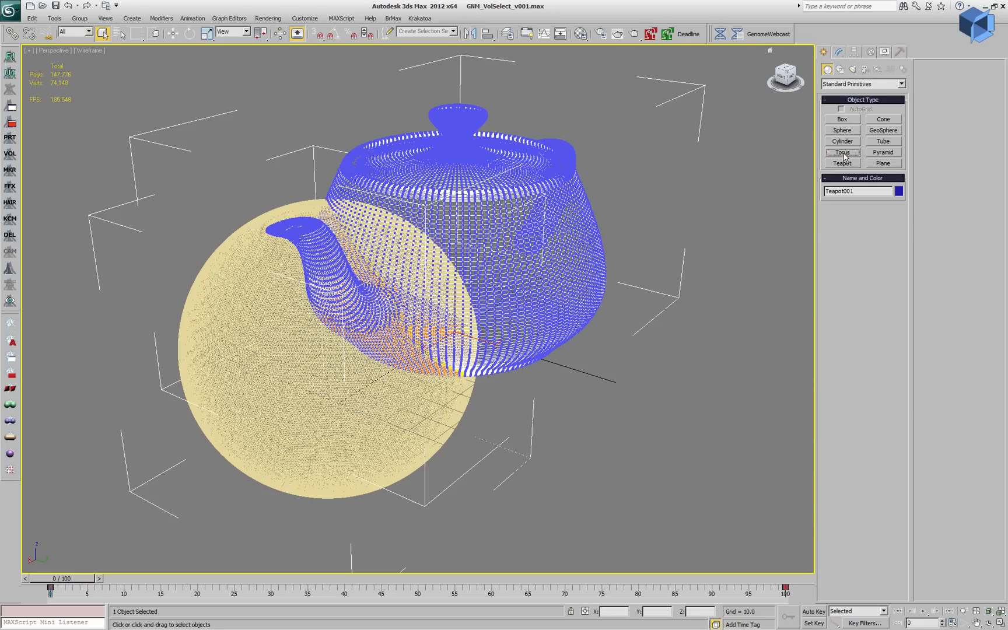
Create a torus beside the teapot and pick Torus002 as additional Genome input geometry
click(842, 152)
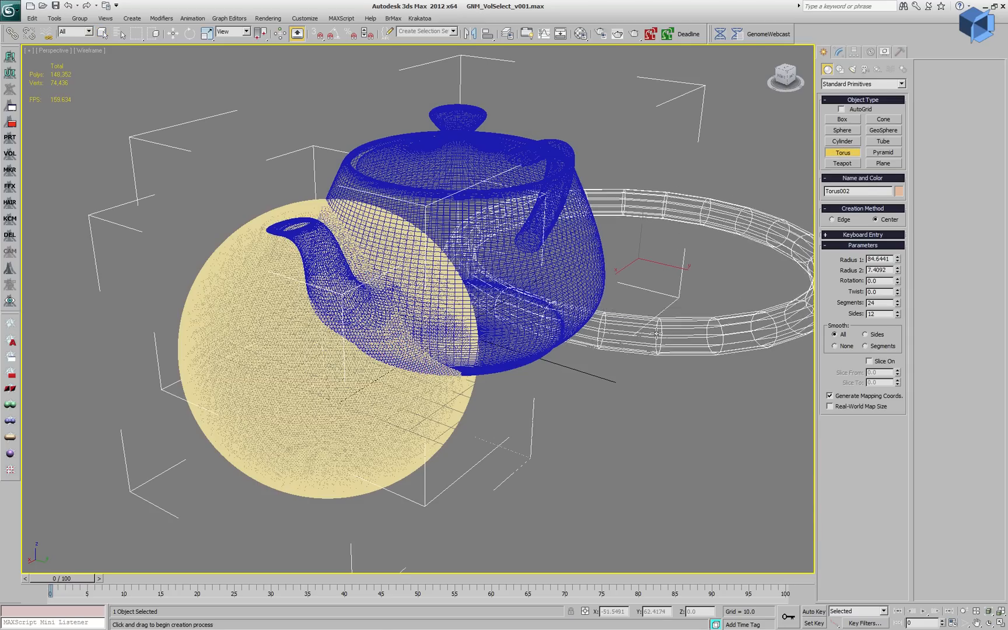
click(103, 33)
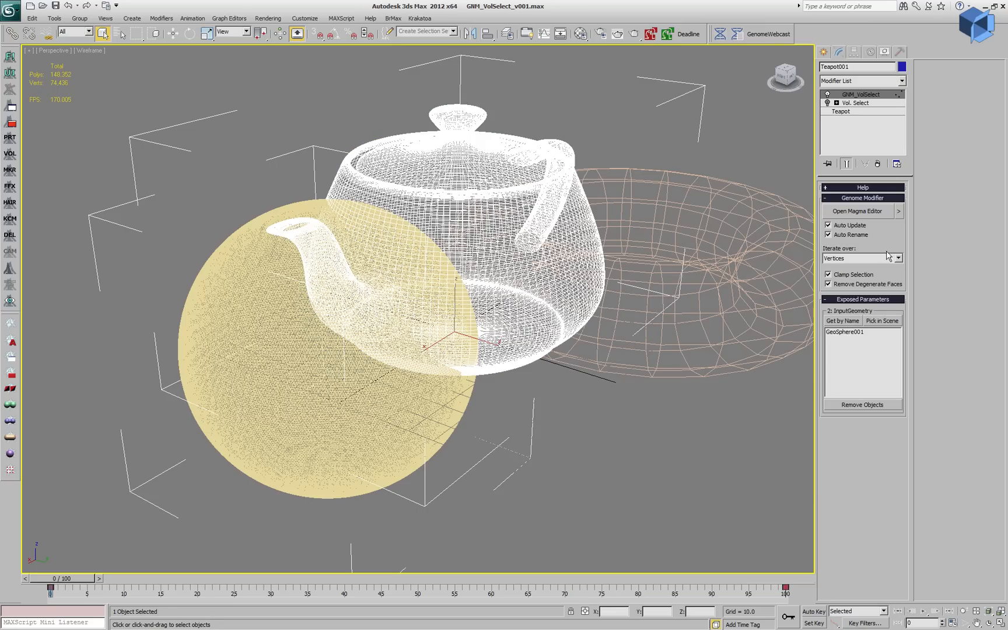
click(882, 321)
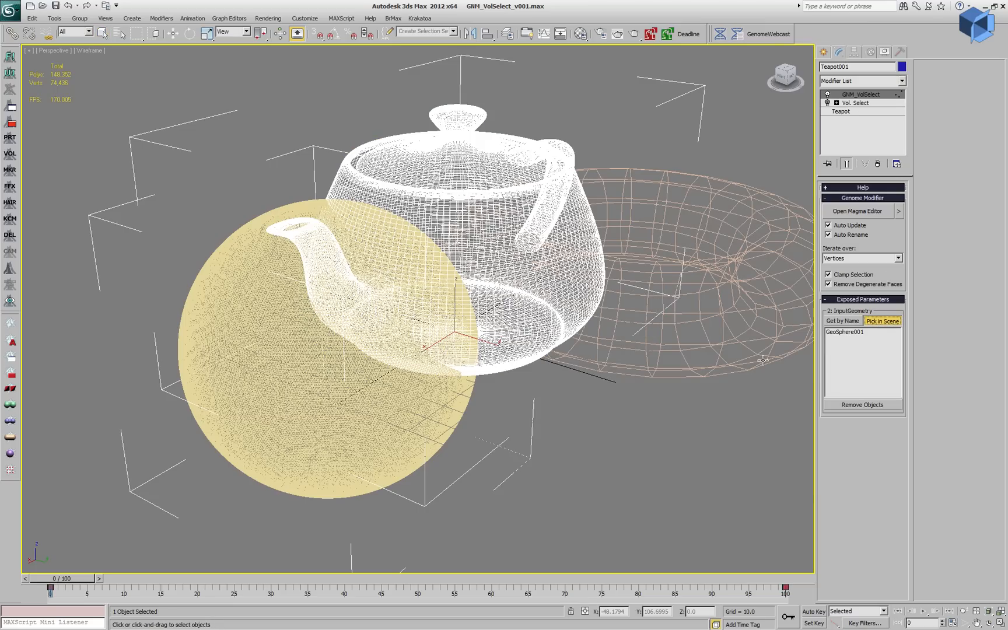
click(882, 321)
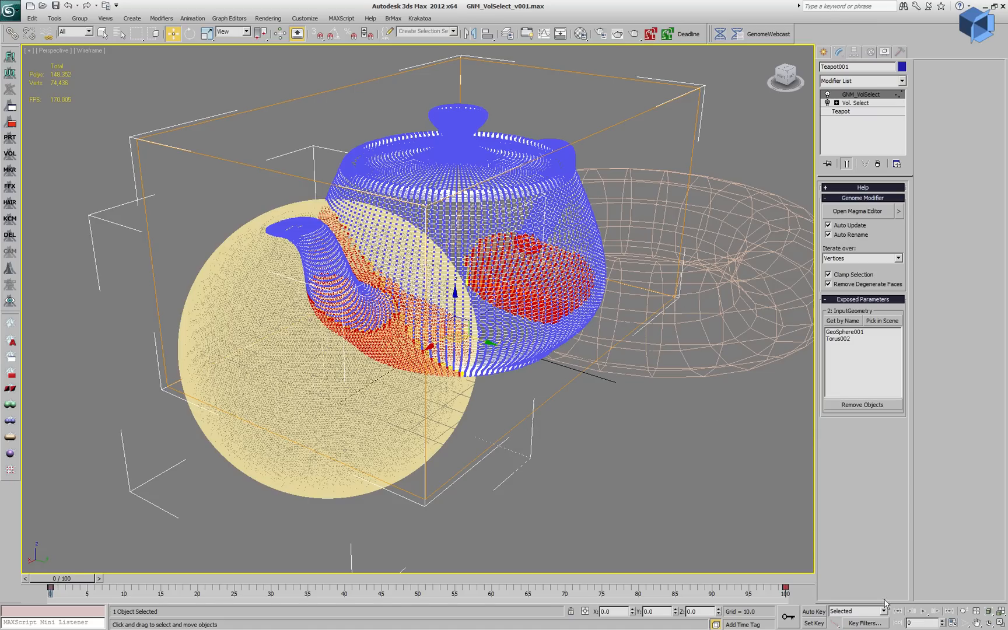
click(910, 607)
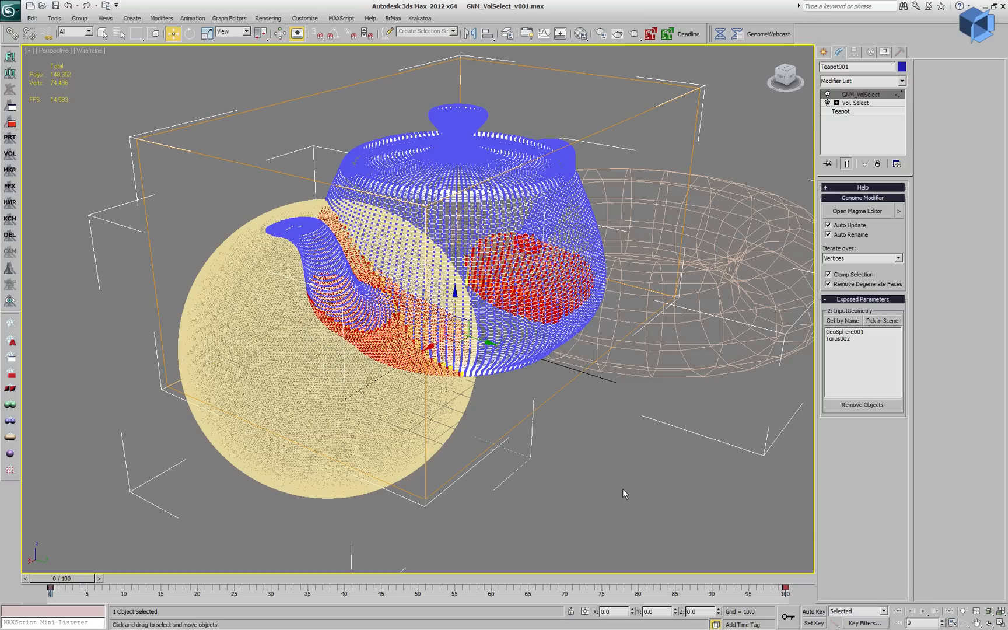
Scrub to frame 35 and back to frame 7, then orbit to view the teapot side-on
drag(69, 587, 308, 587)
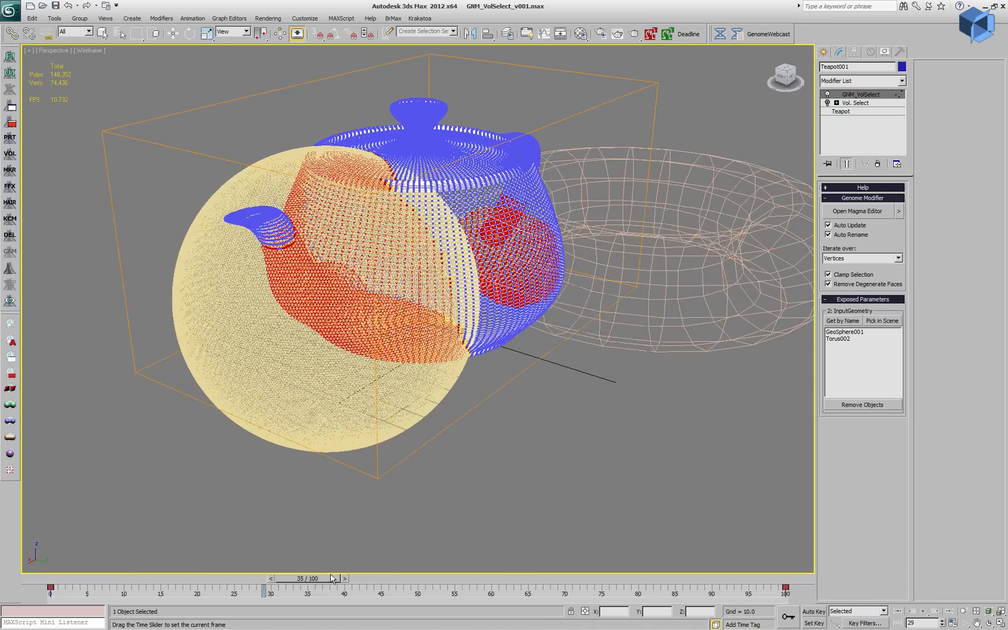
drag(322, 587, 97, 587)
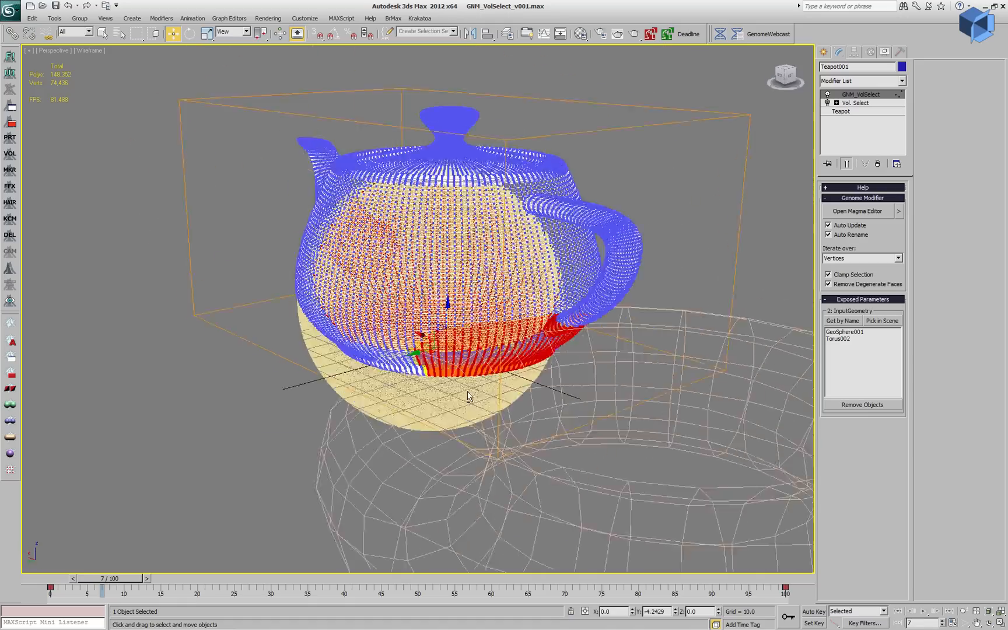
drag(469, 395, 164, 563)
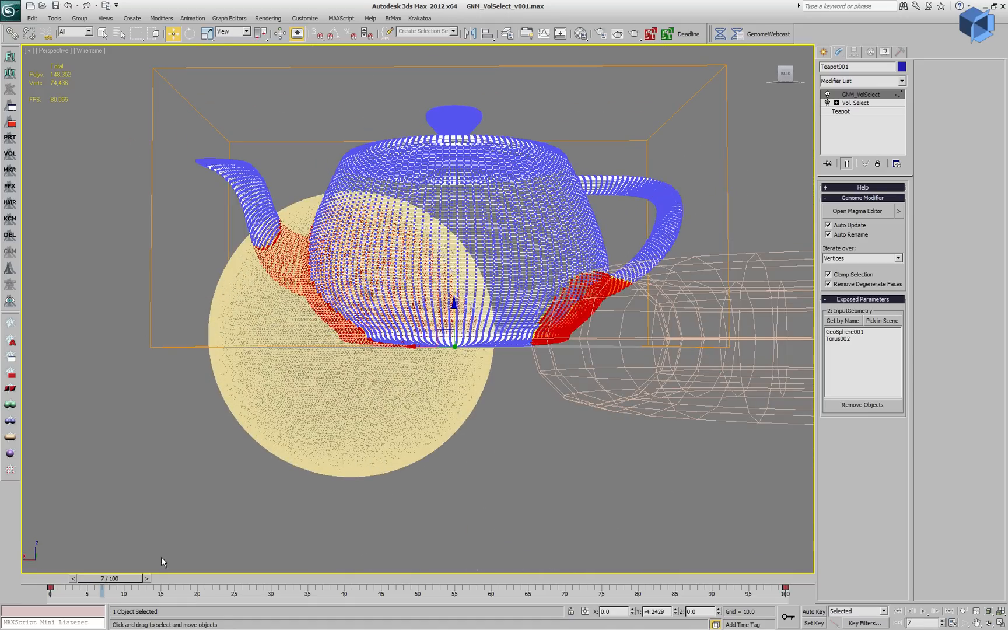